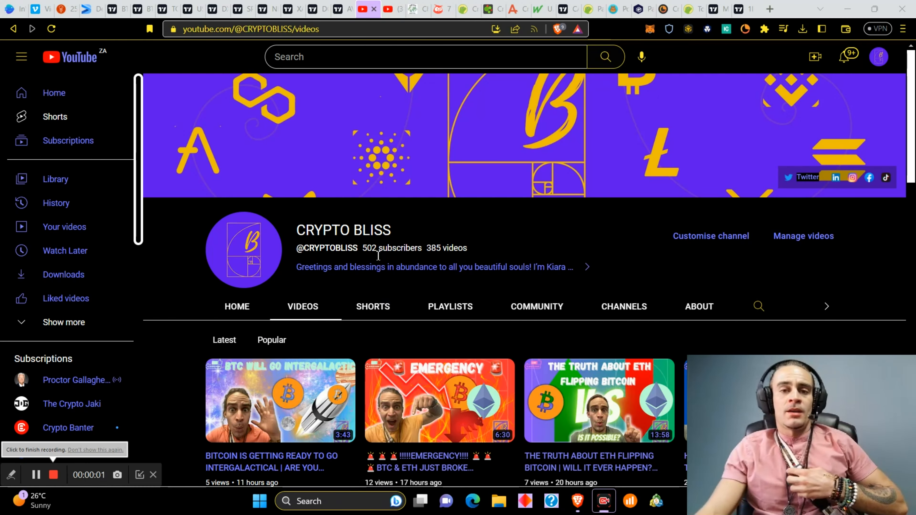
mouse_move(359, 349)
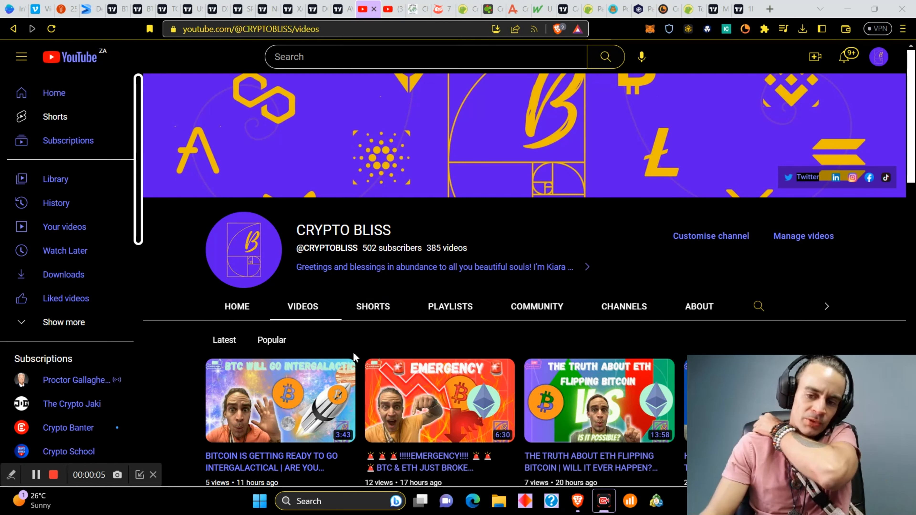
mouse_move(244, 248)
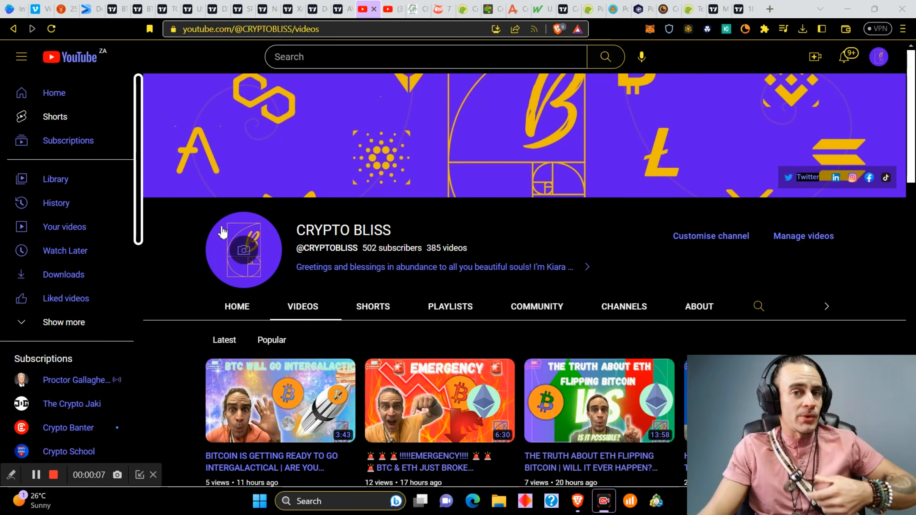
mouse_move(246, 257)
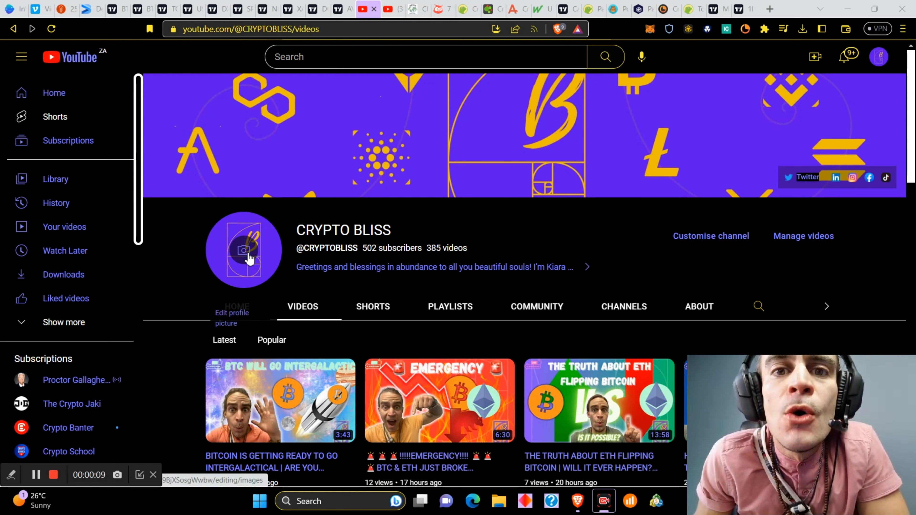
mouse_move(228, 278)
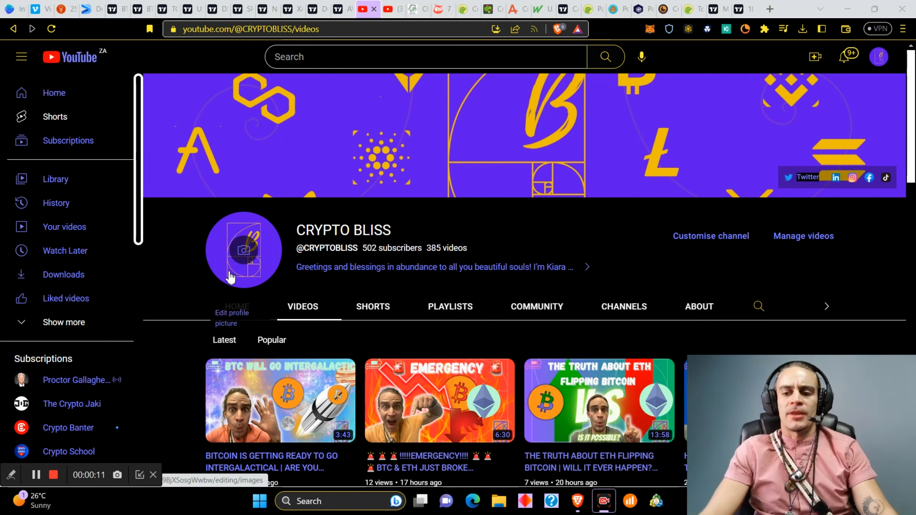
mouse_move(221, 286)
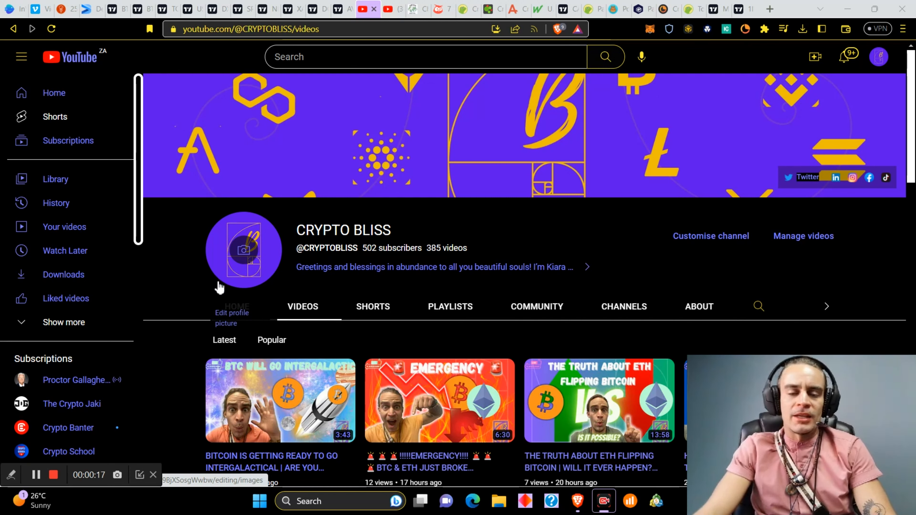
mouse_move(336, 330)
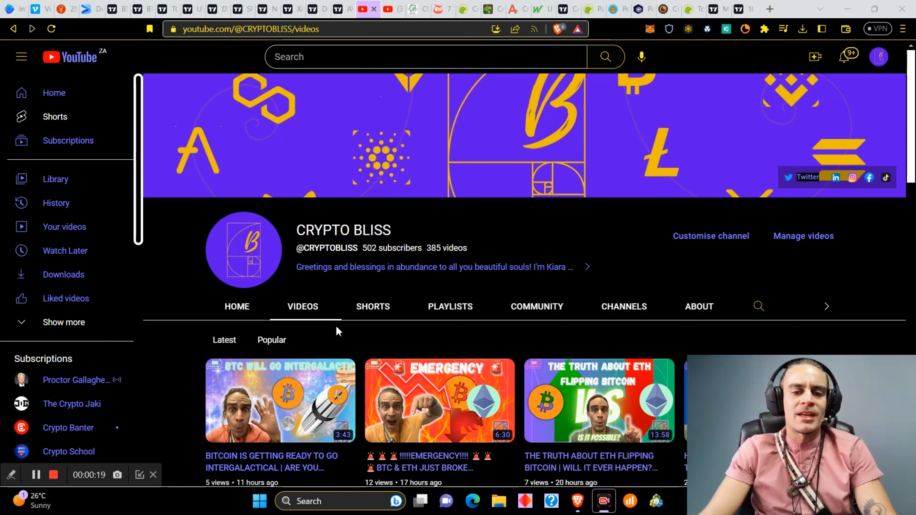
mouse_move(510, 270)
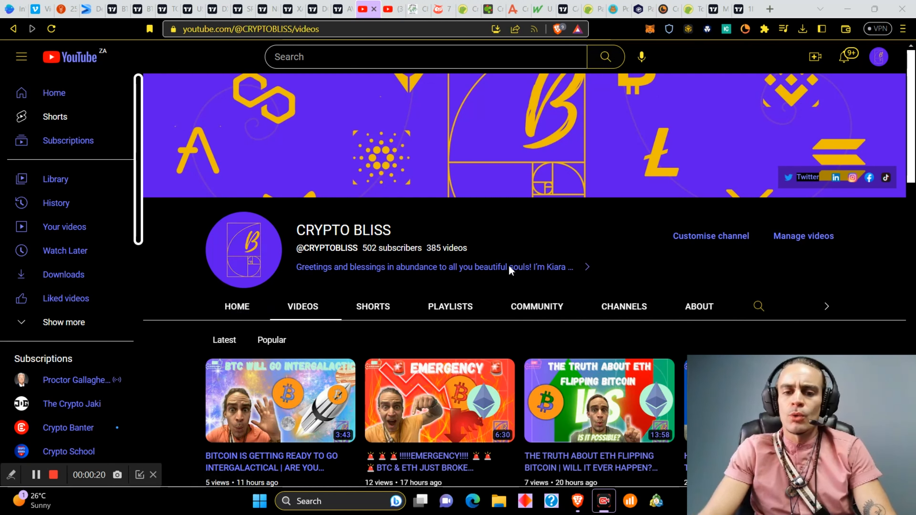
scroll(down, 3)
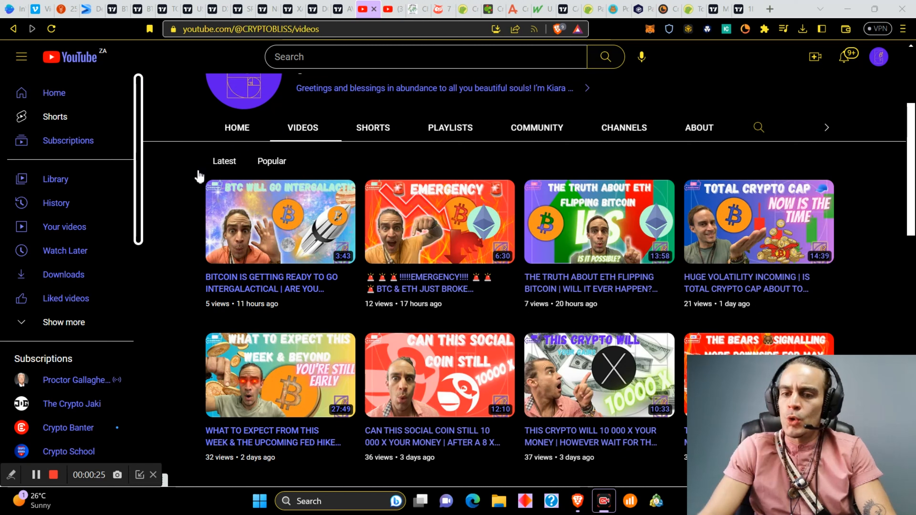
mouse_move(479, 342)
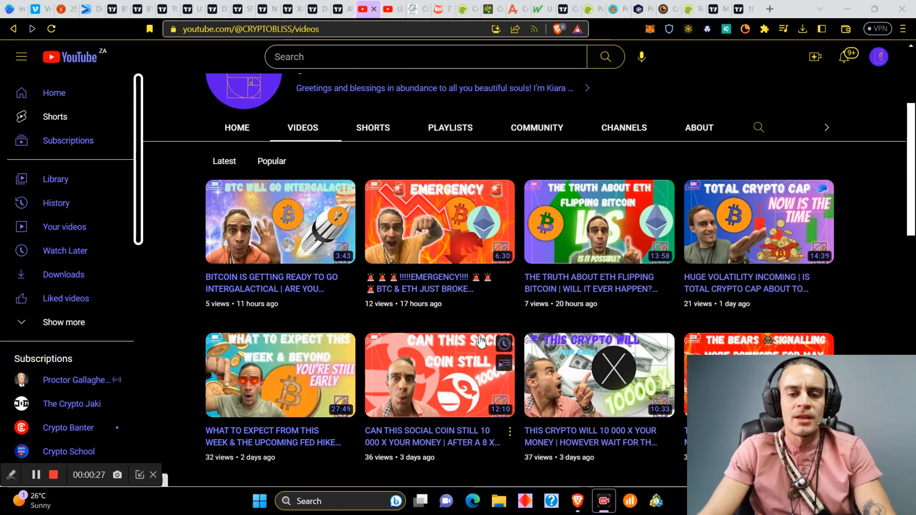
scroll(up, 3)
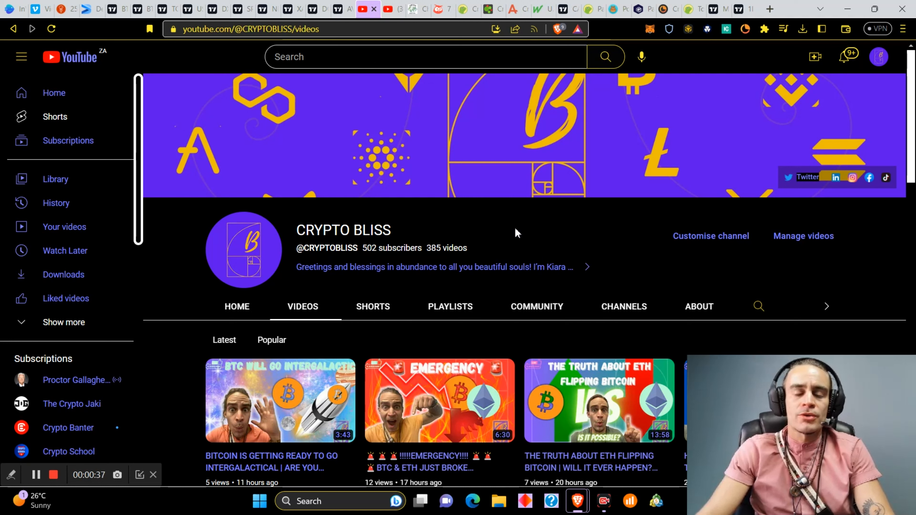
mouse_move(452, 244)
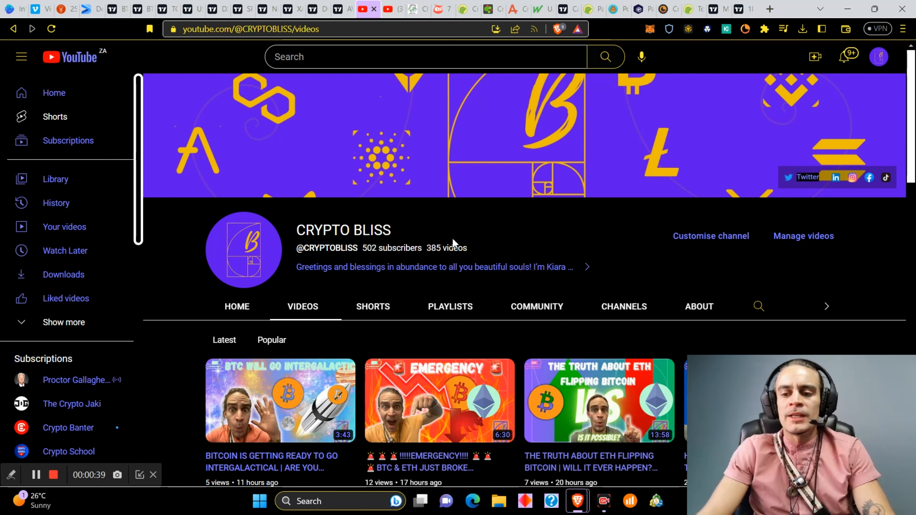
mouse_move(541, 321)
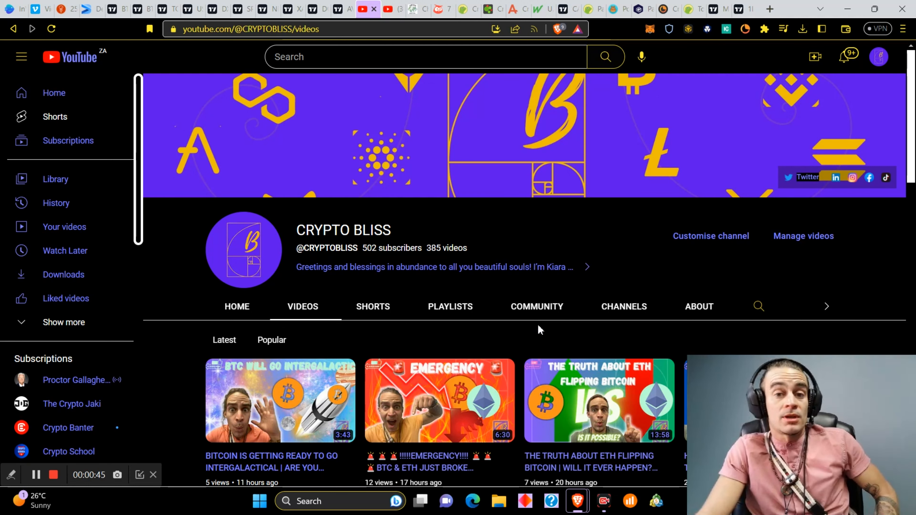
scroll(down, 3)
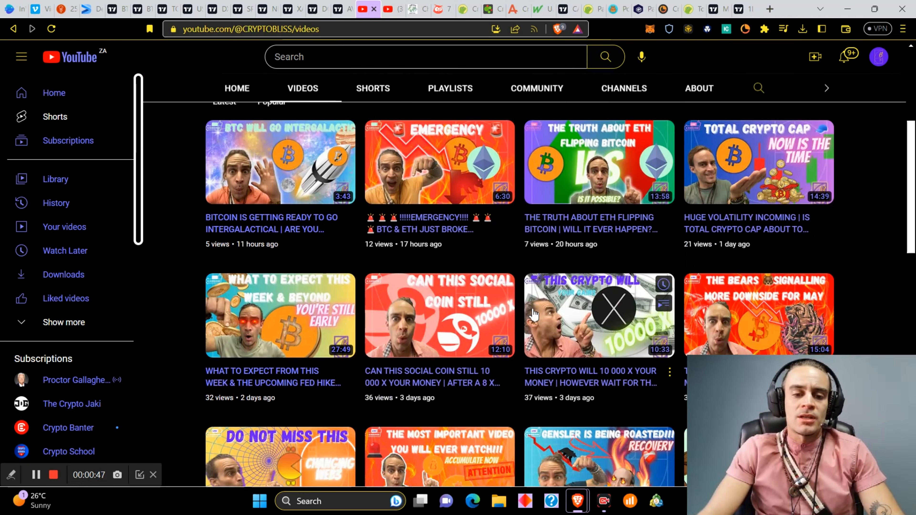
mouse_move(599, 352)
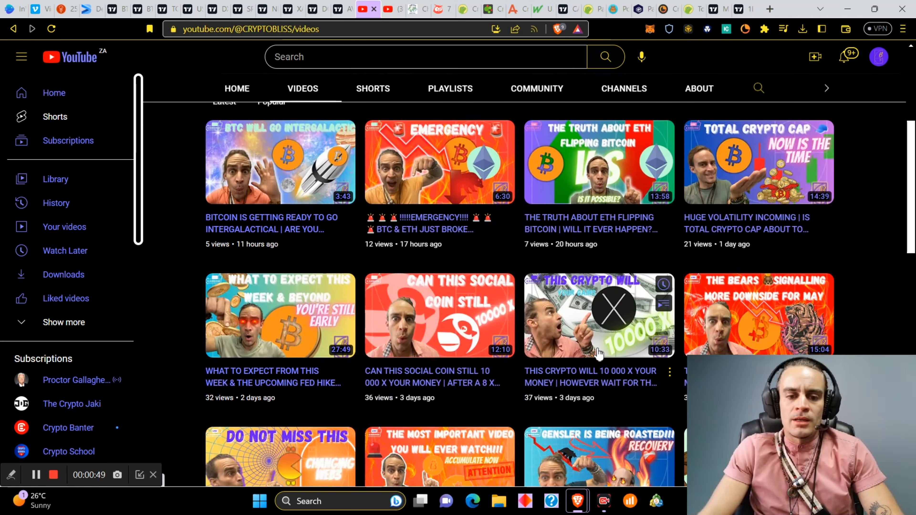
scroll(up, 3)
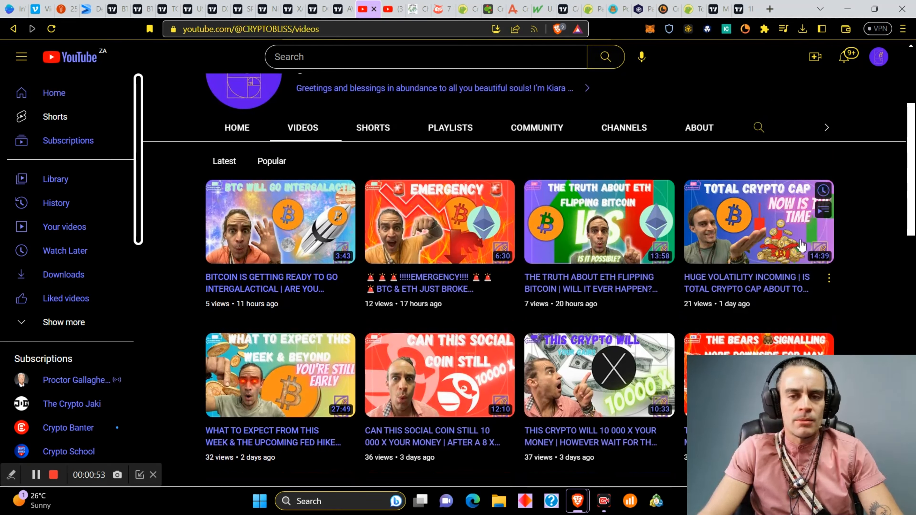
mouse_move(758, 242)
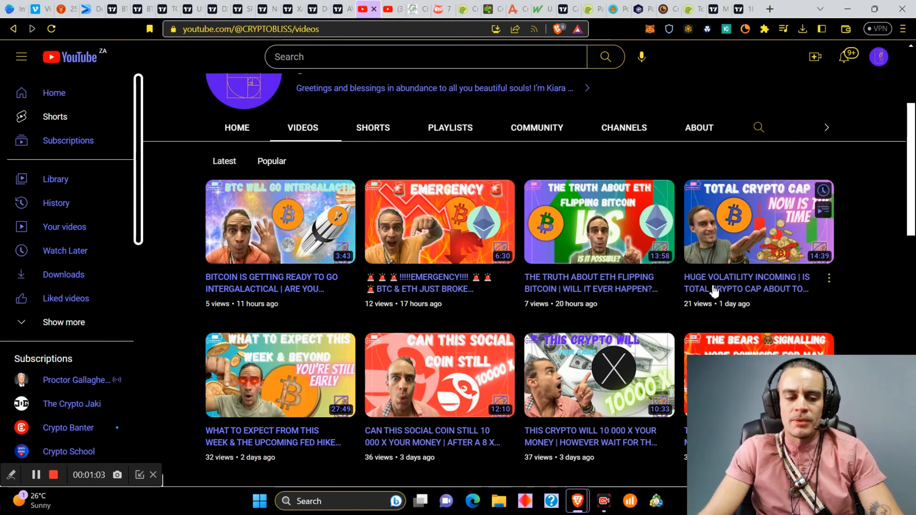
mouse_move(745, 288)
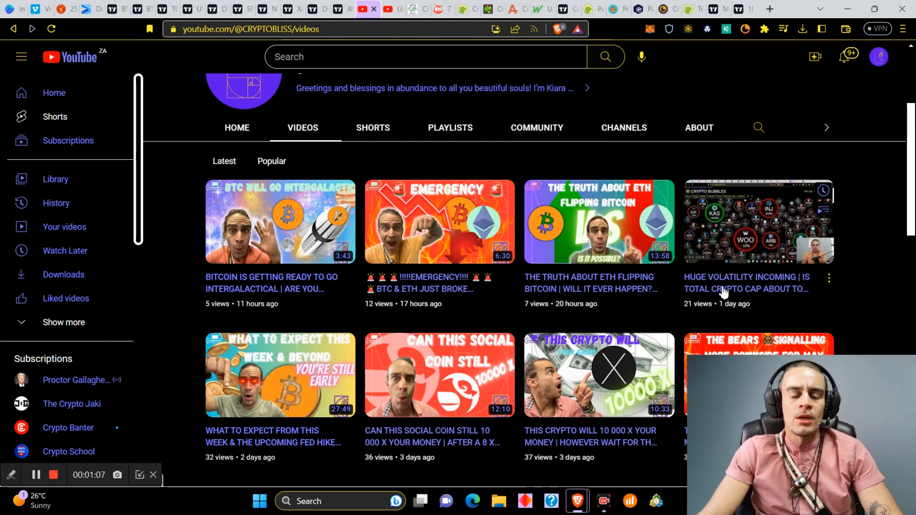
mouse_move(757, 246)
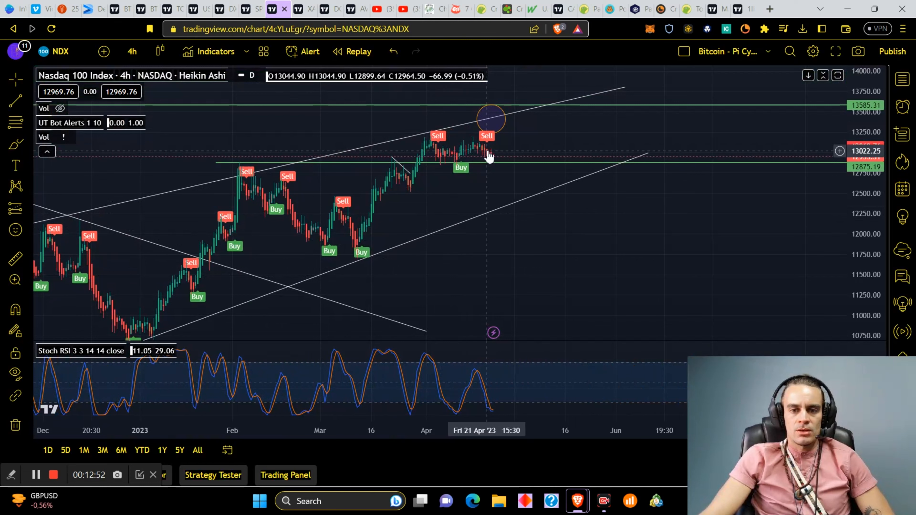
mouse_move(472, 168)
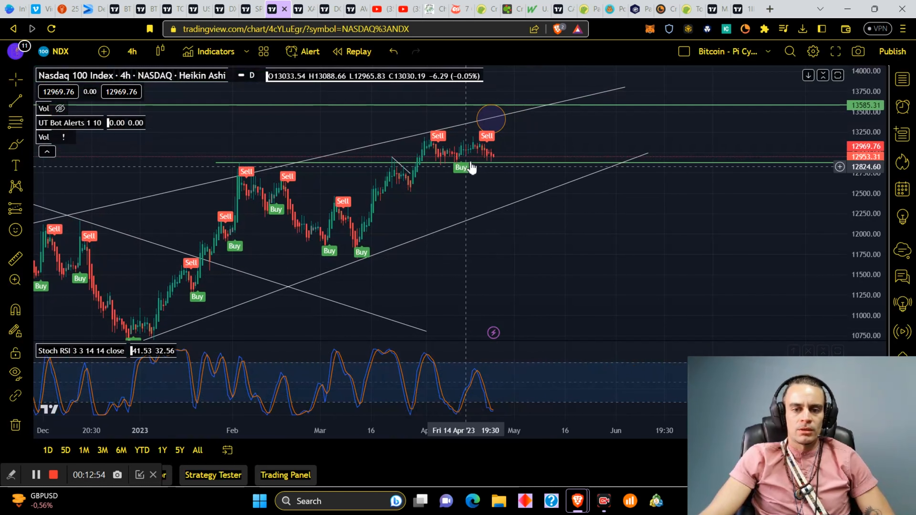
mouse_move(504, 175)
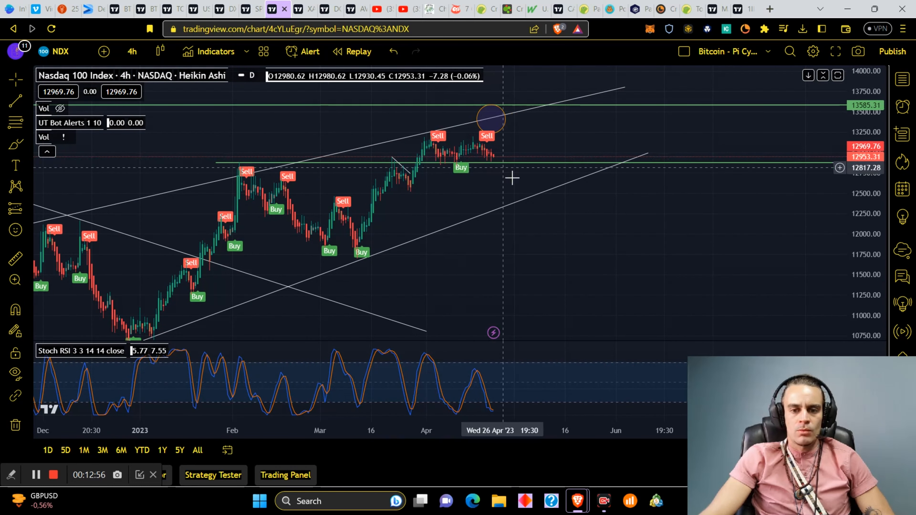
mouse_move(514, 168)
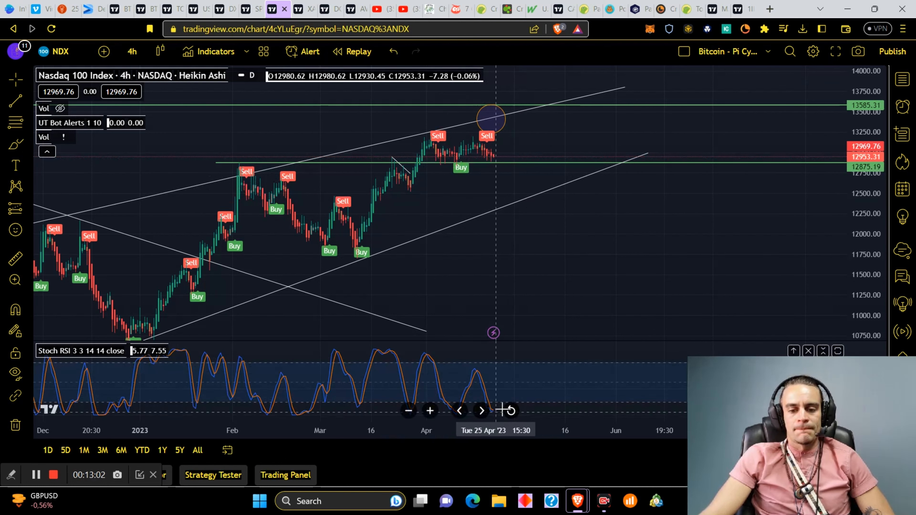
mouse_move(478, 218)
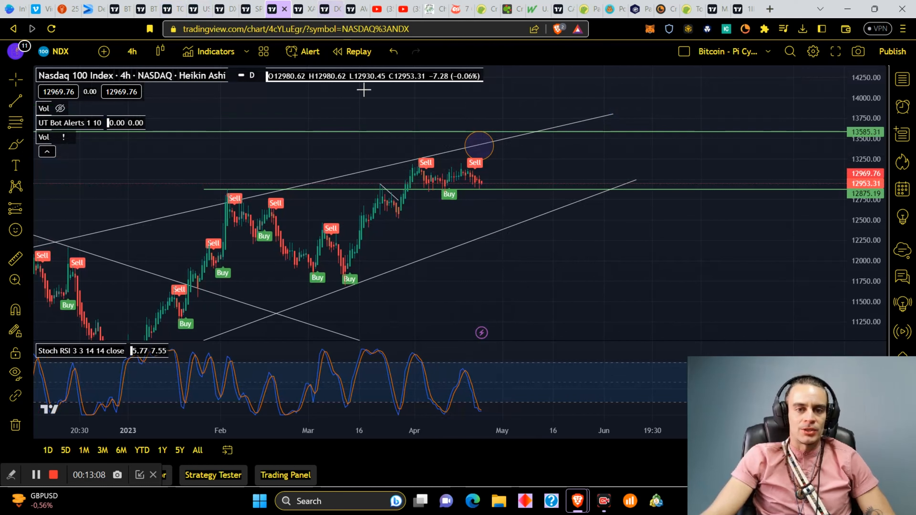
mouse_move(491, 194)
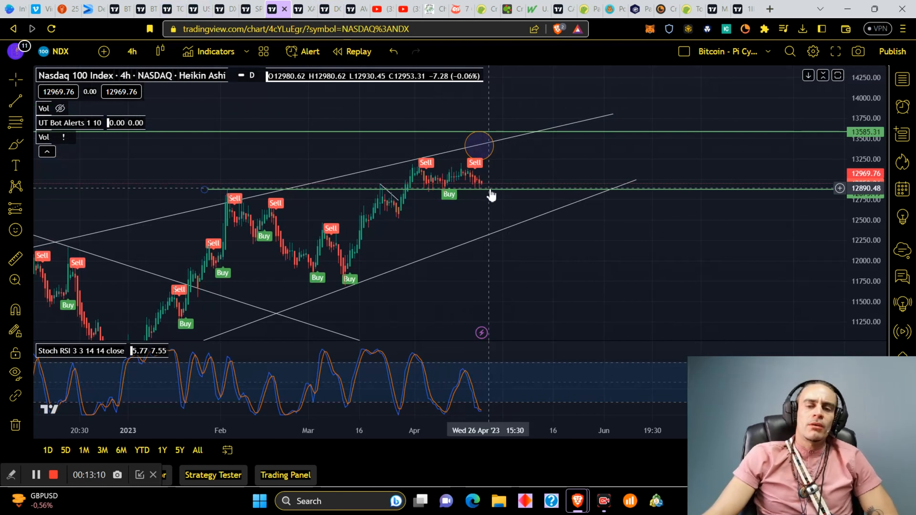